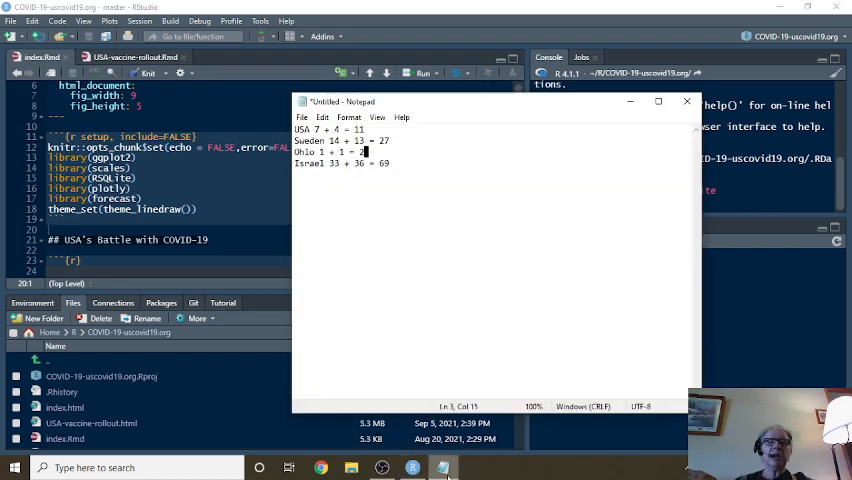
mouse_move(783, 310)
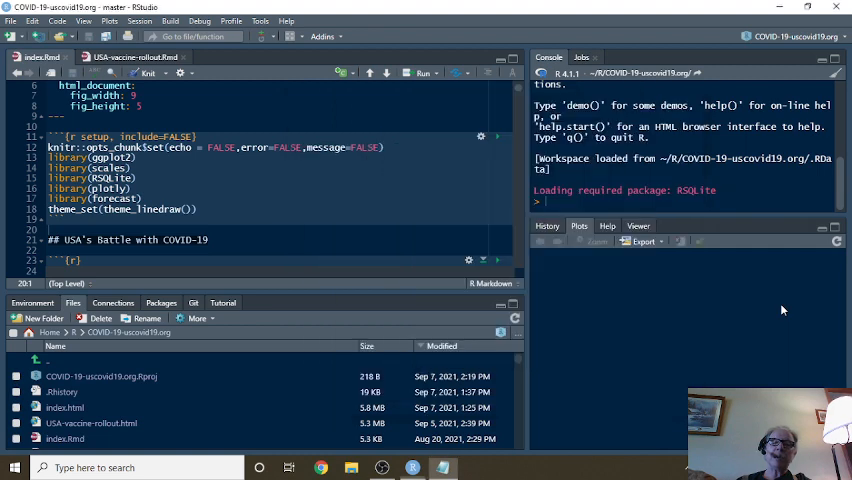
mouse_move(640, 343)
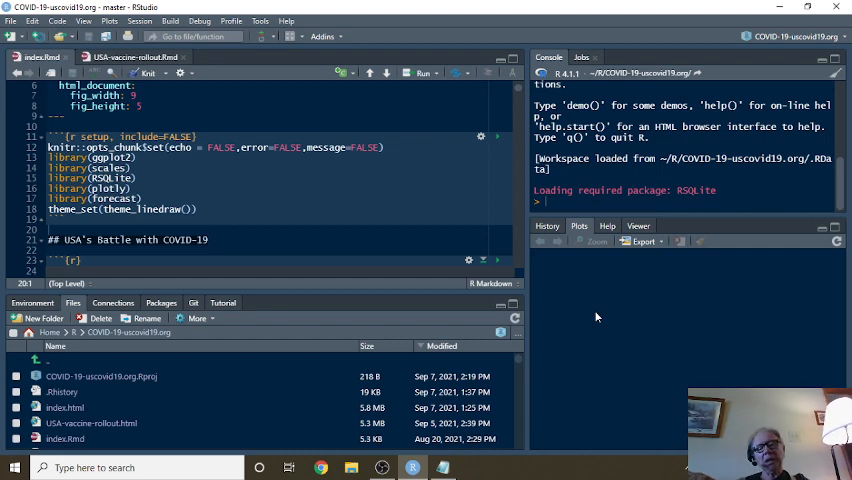
Knit index.Rmd to an HTML document
left_click(457, 467)
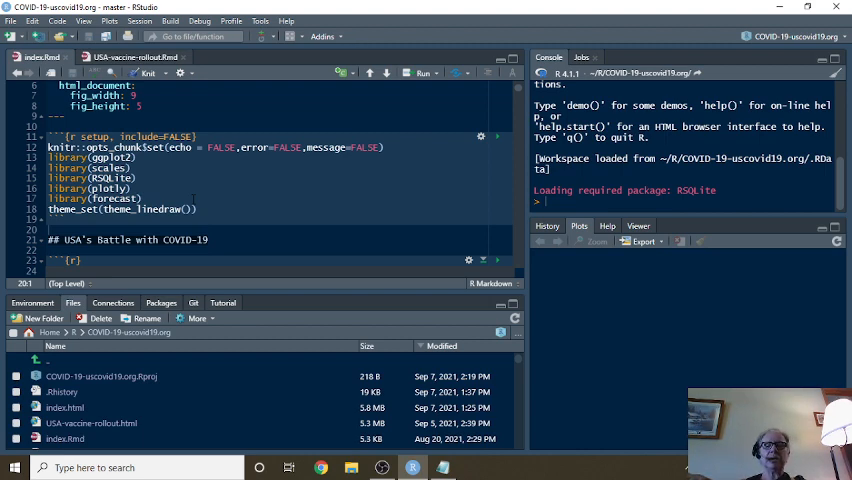
mouse_move(295, 218)
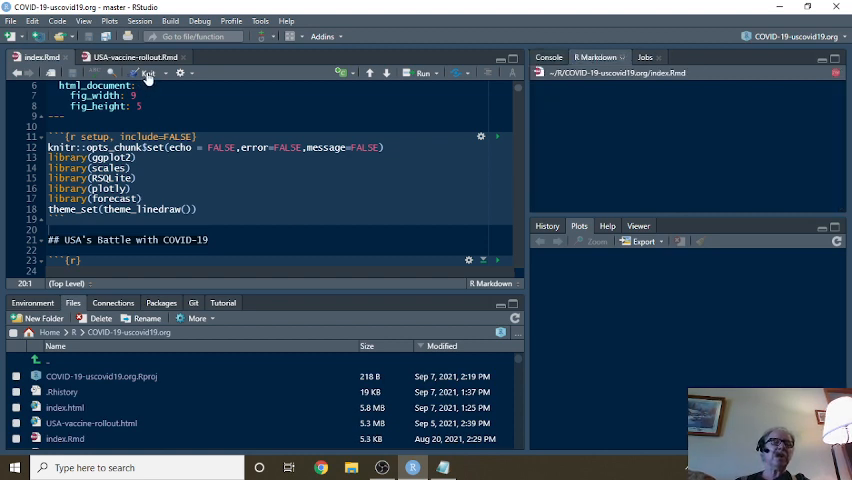
Open the rendered index.html report in the RStudio viewer once knitting finishes
left_click(146, 72)
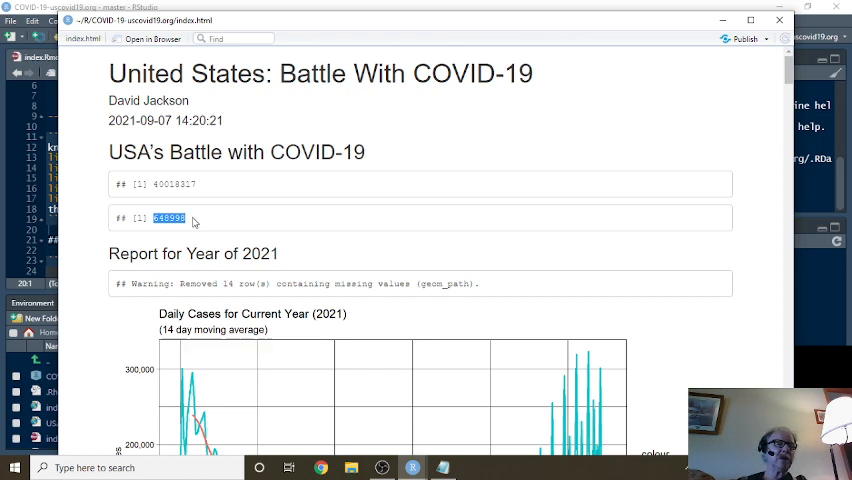
Scroll the report to the Daily Cases for Current Year (2021) chart
scroll("down", 3)
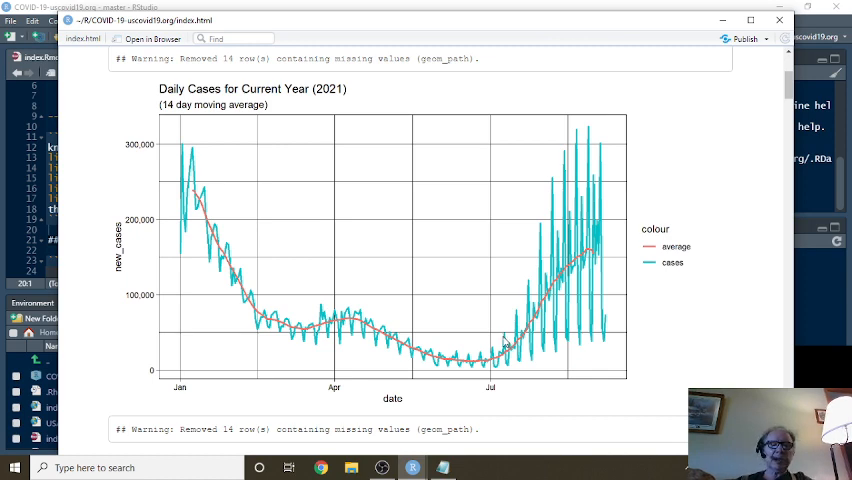
mouse_move(234, 192)
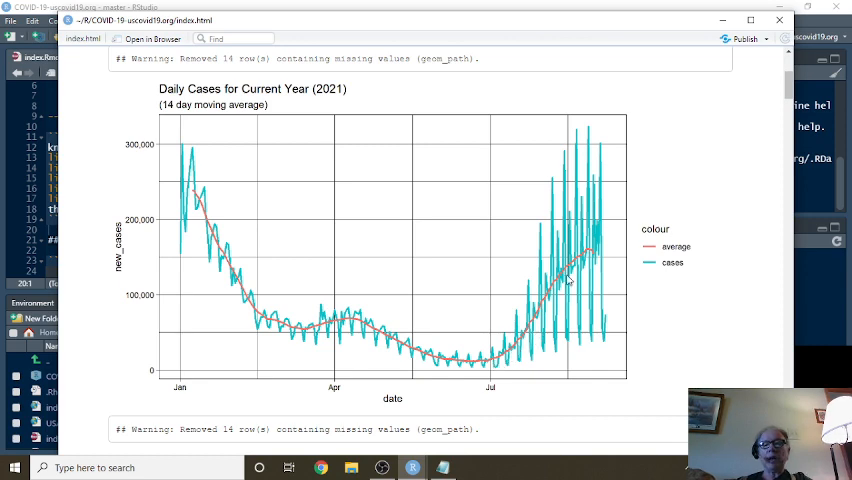
mouse_move(575, 280)
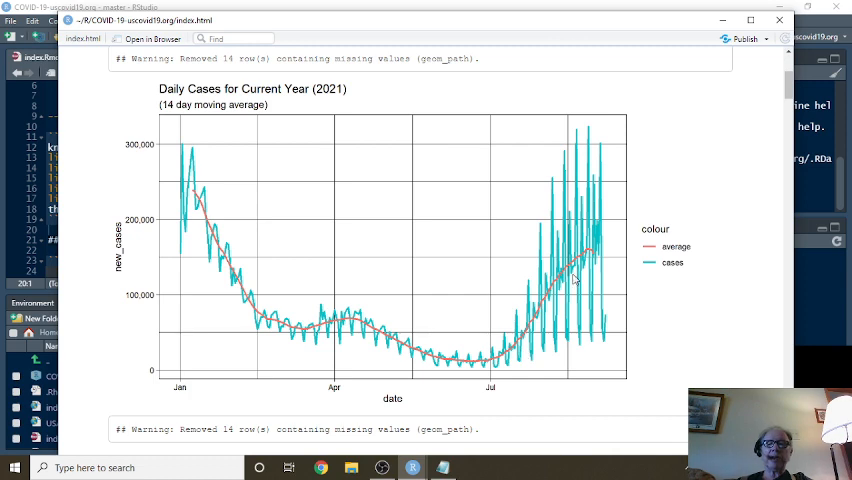
mouse_move(595, 268)
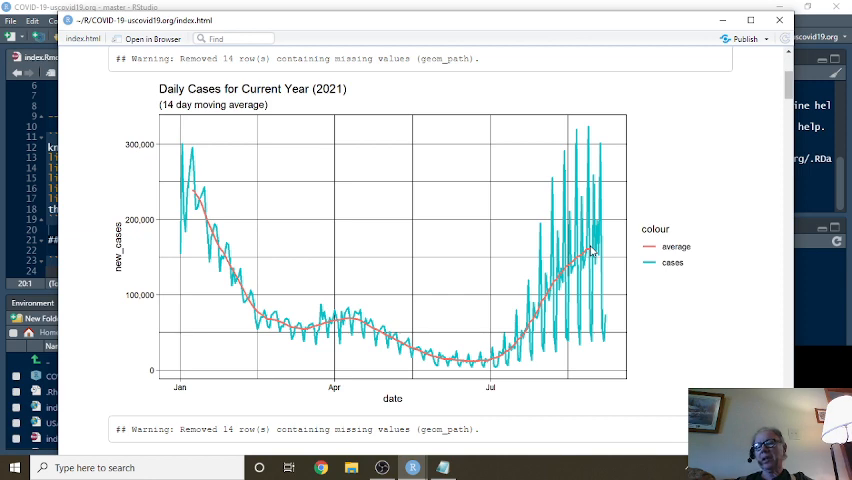
mouse_move(487, 325)
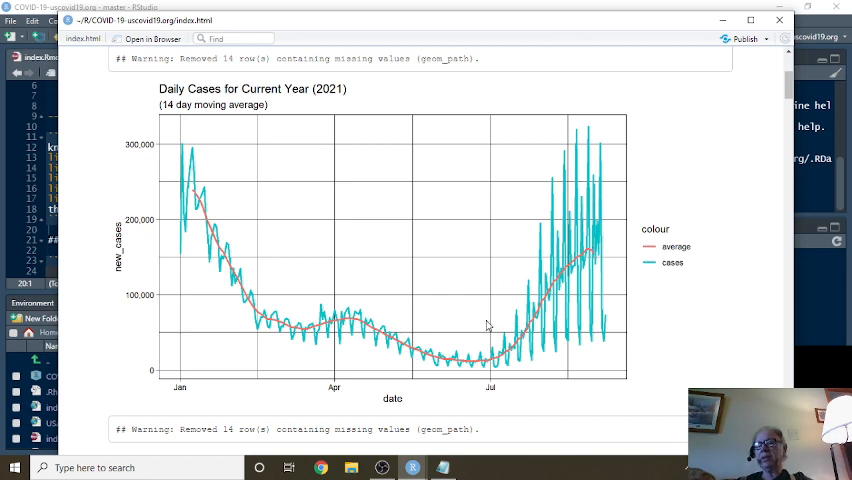
mouse_move(514, 220)
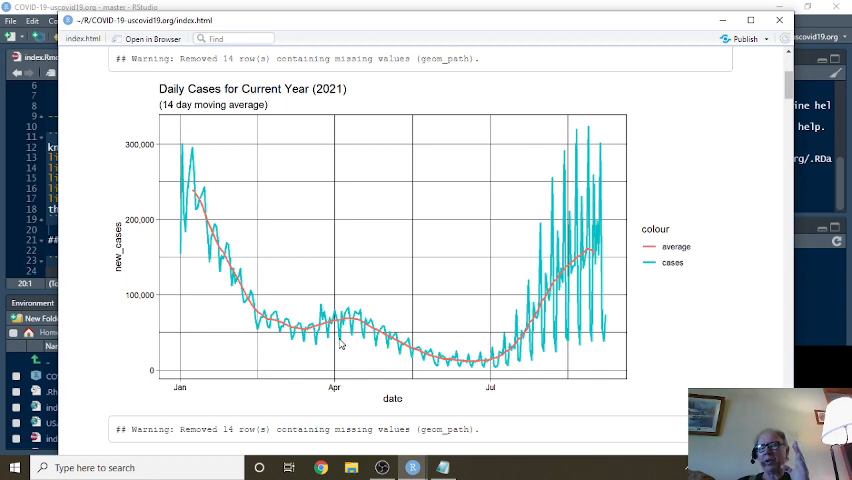
Scroll down to the Daily Deaths for Current Year (2021) chart
scroll("down", 3)
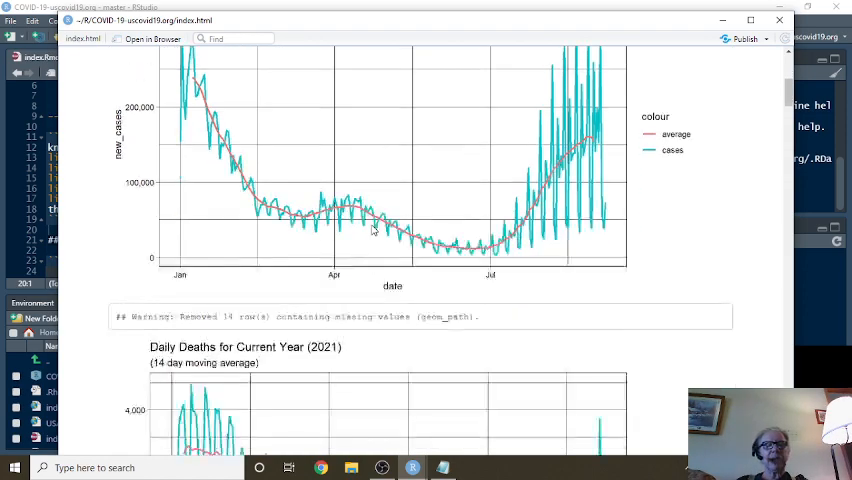
scroll("down", 3)
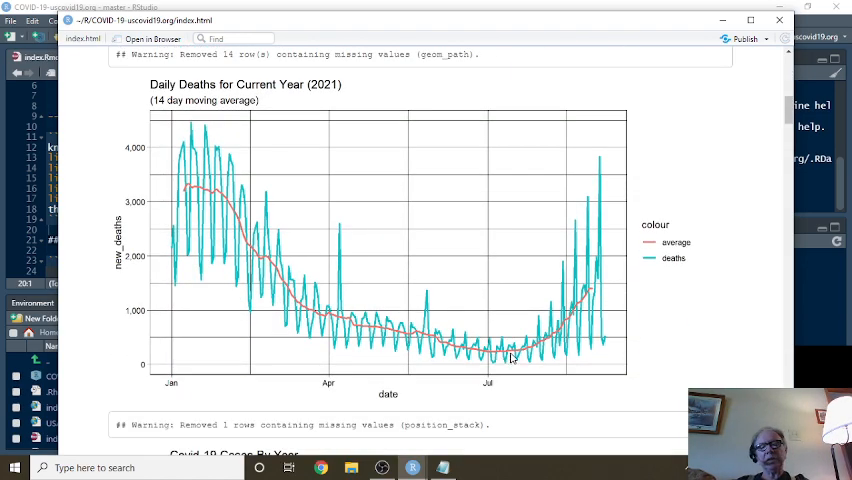
mouse_move(550, 350)
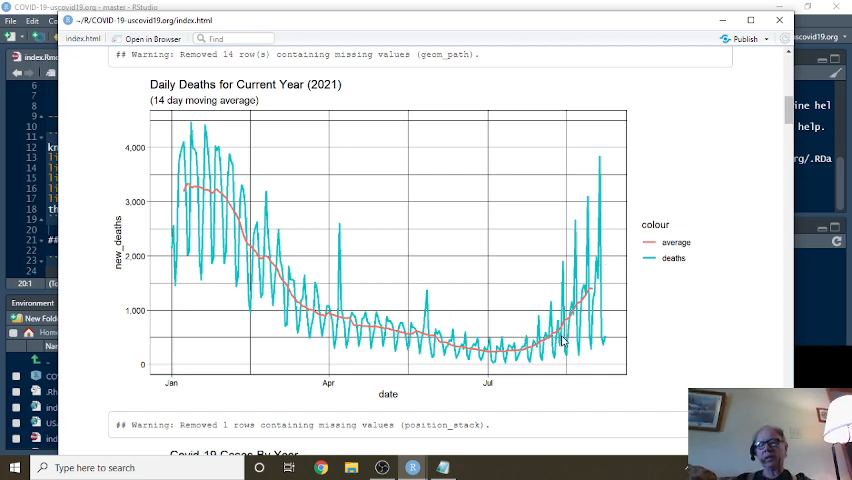
mouse_move(483, 323)
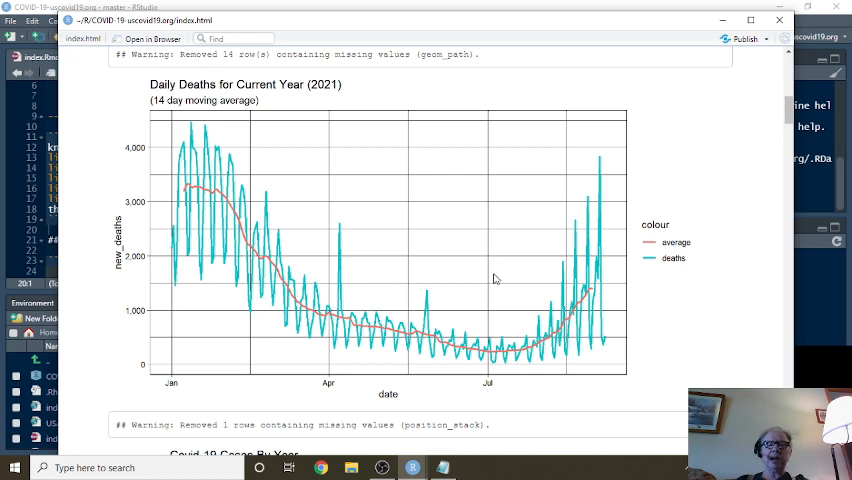
Scroll past Covid-19 Cases By Year to the Covid-19 Deaths By Year chart
scroll("down", 3)
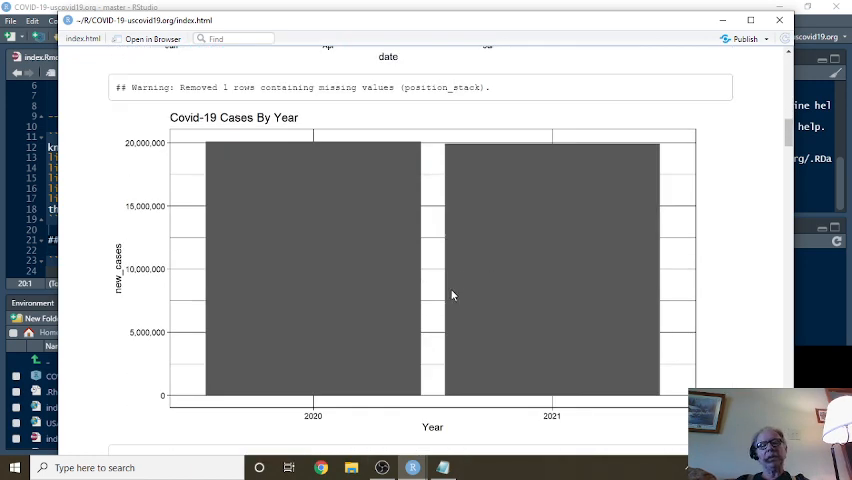
mouse_move(355, 263)
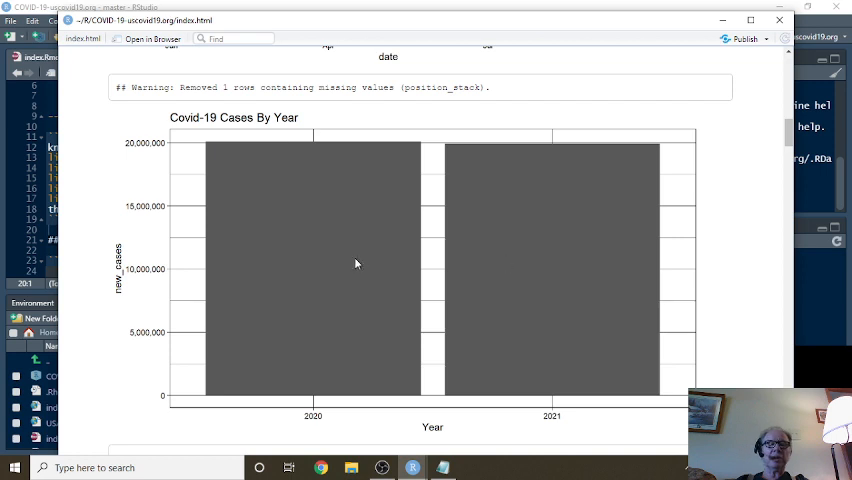
mouse_move(398, 267)
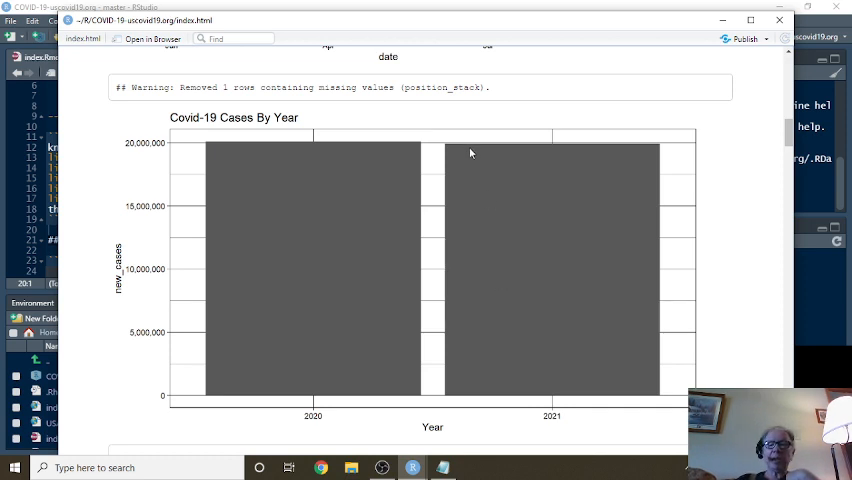
mouse_move(457, 148)
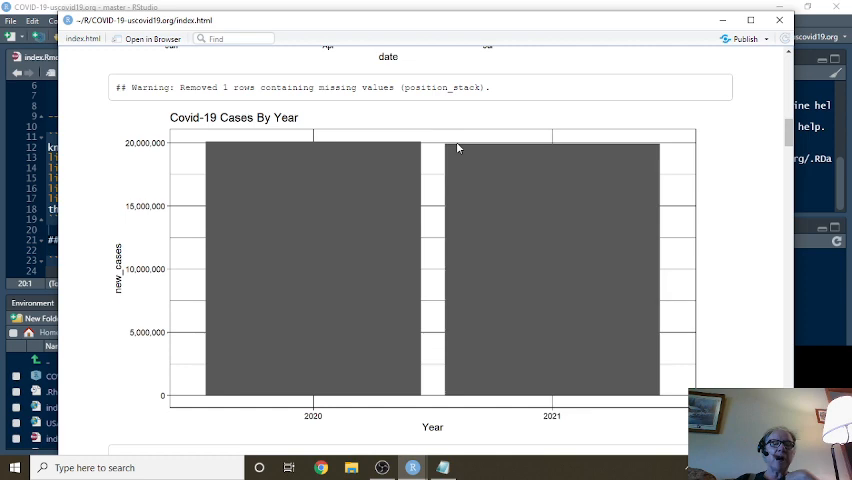
mouse_move(473, 147)
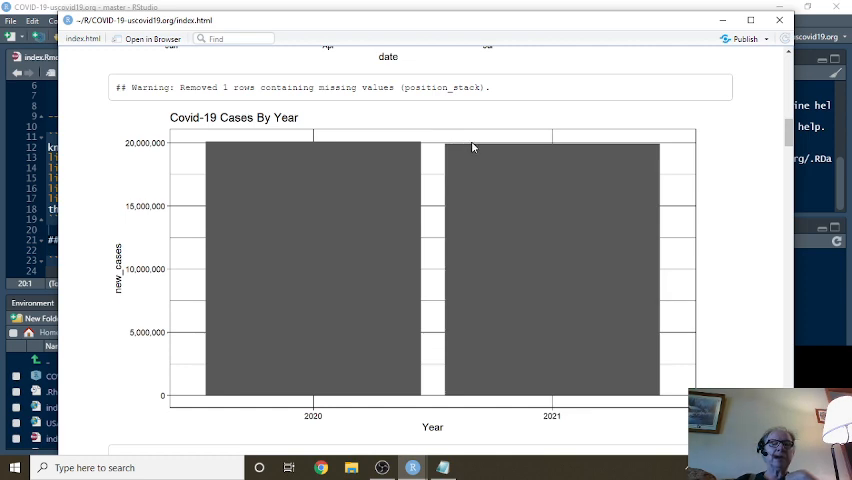
scroll("down", 3)
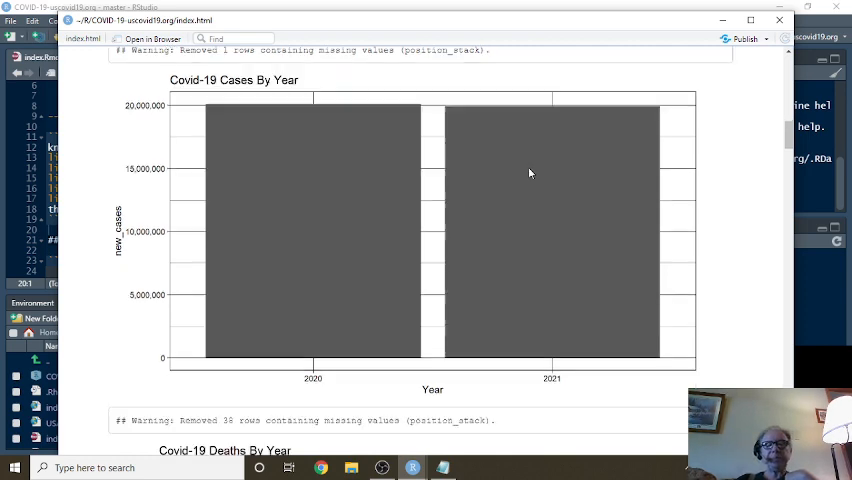
scroll("down", 3)
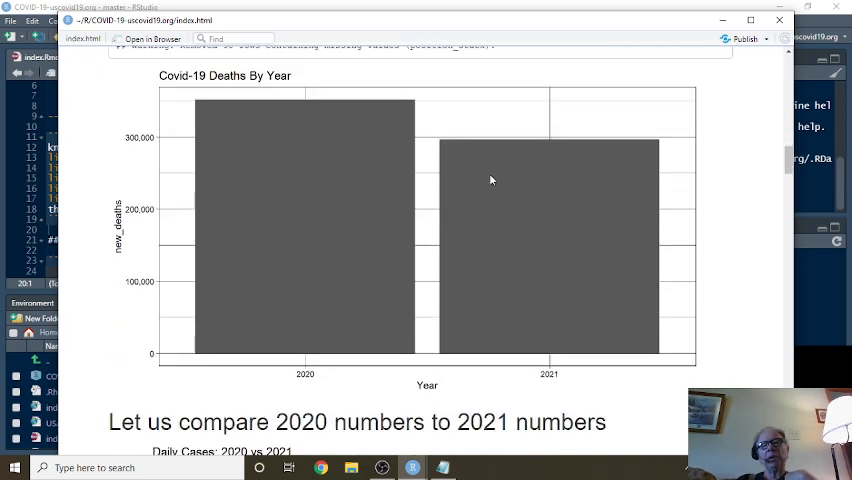
mouse_move(491, 252)
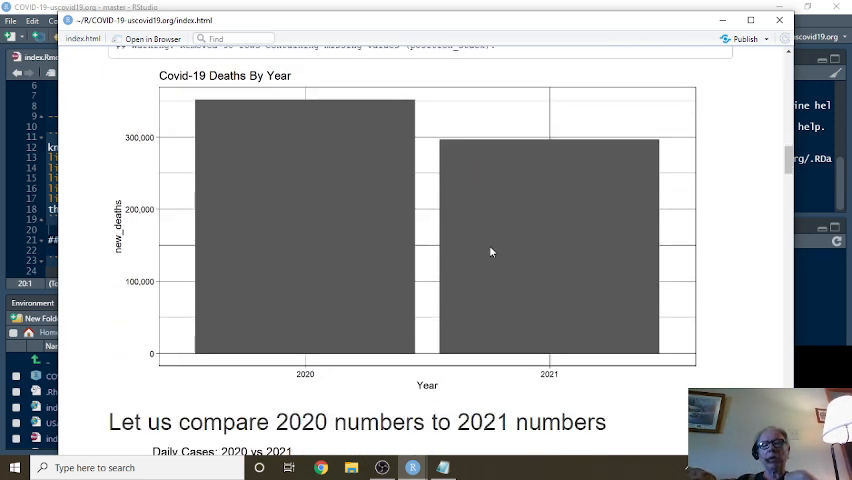
mouse_move(315, 195)
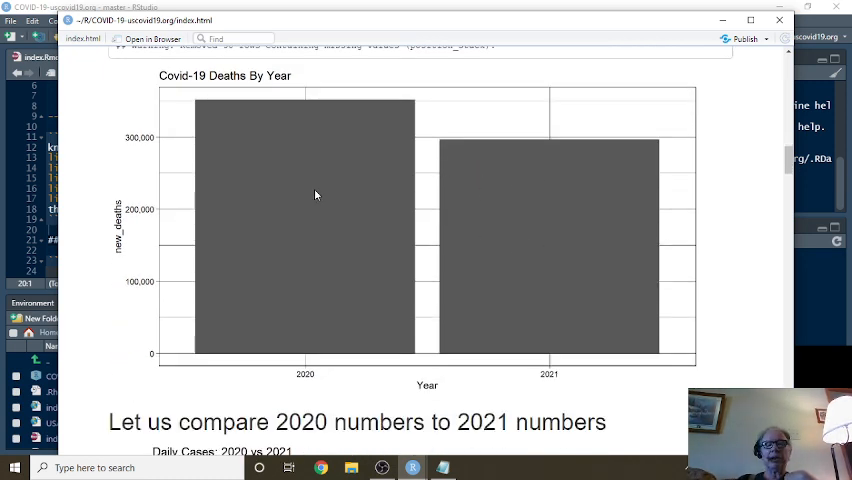
Scroll past the Daily Cases 2020 vs 2021 chart to Daily Deaths 2020-2021
scroll("down", 3)
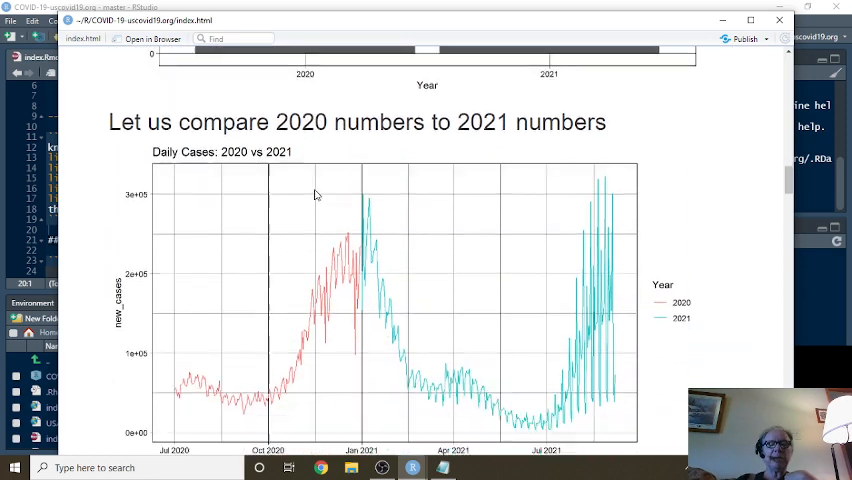
scroll("down", 3)
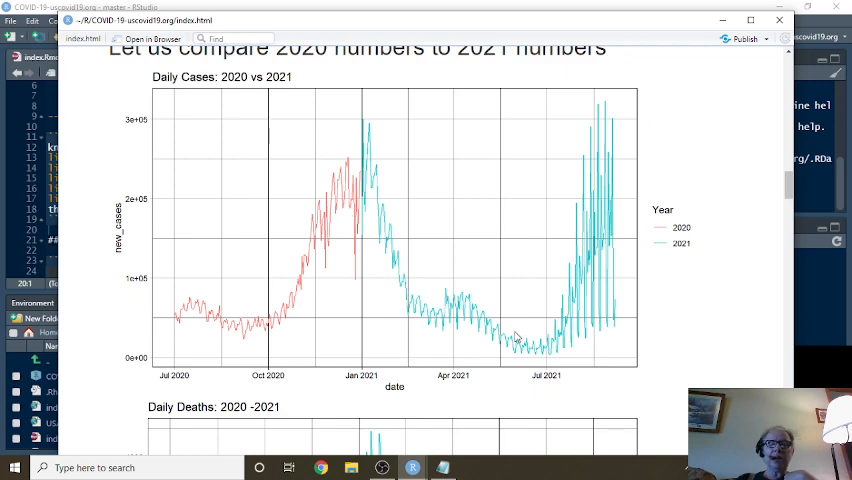
mouse_move(492, 314)
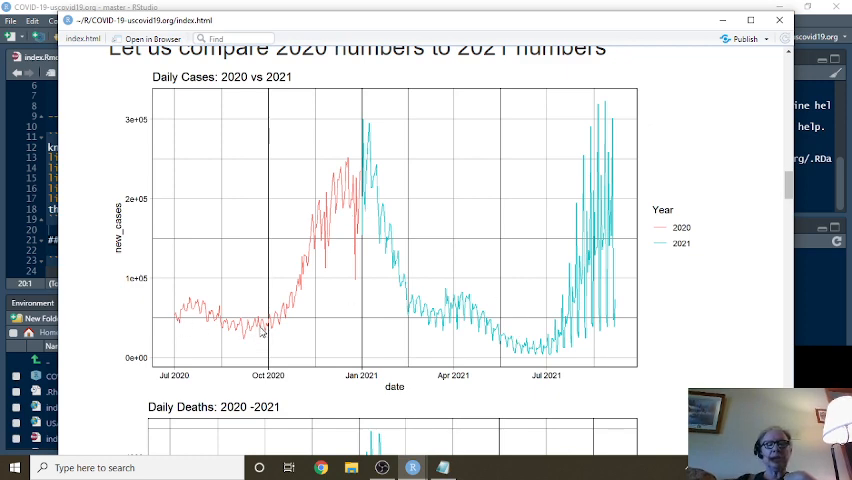
mouse_move(218, 313)
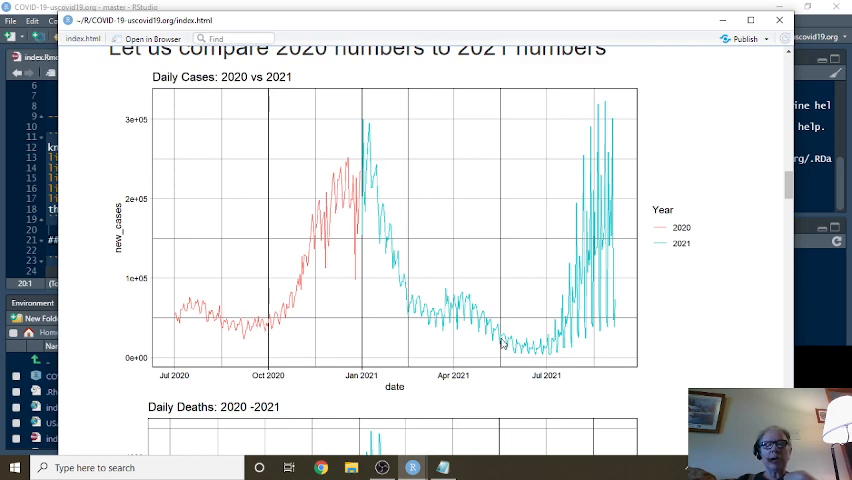
scroll("down", 3)
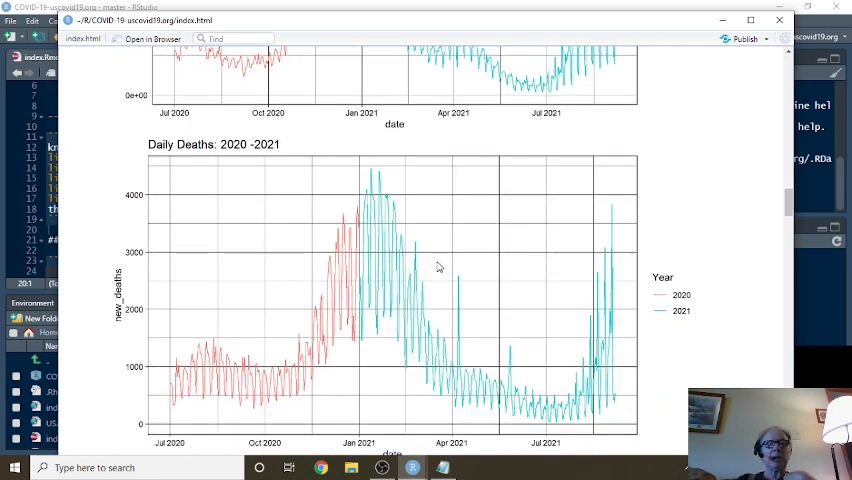
scroll("down", 3)
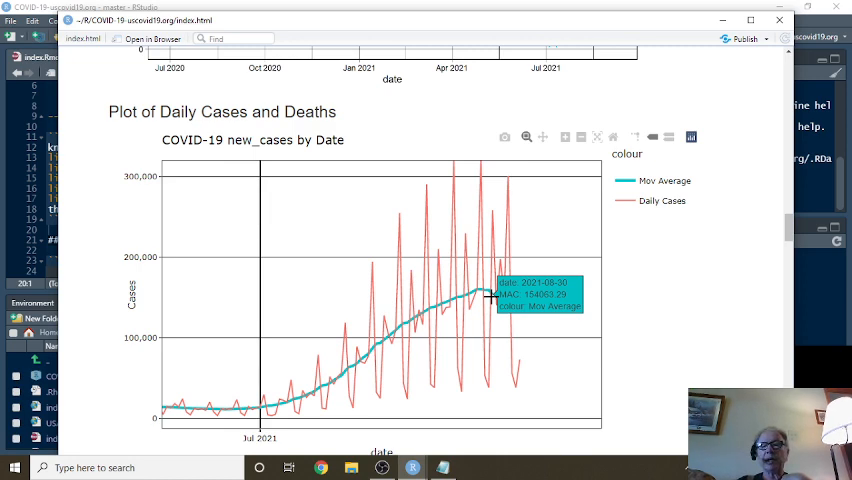
mouse_move(528, 291)
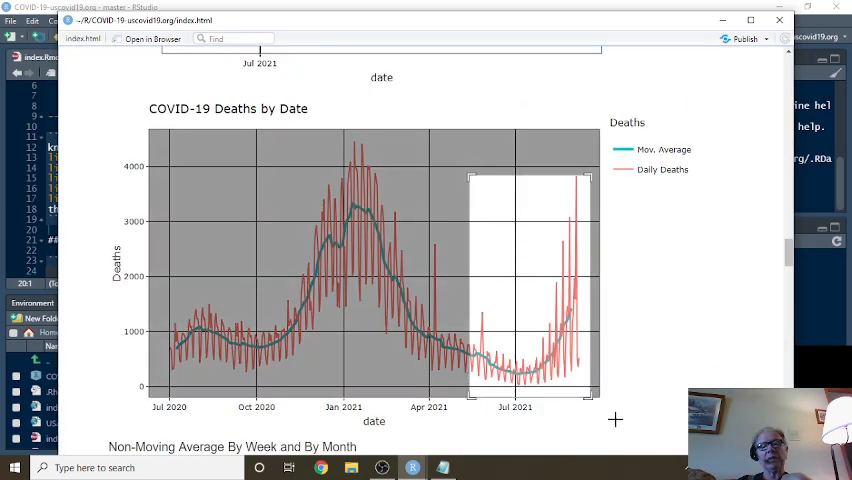
Drag a zoom box on the Deaths by Date plotly chart over mid-2021
left_click_drag(470, 170, 590, 400)
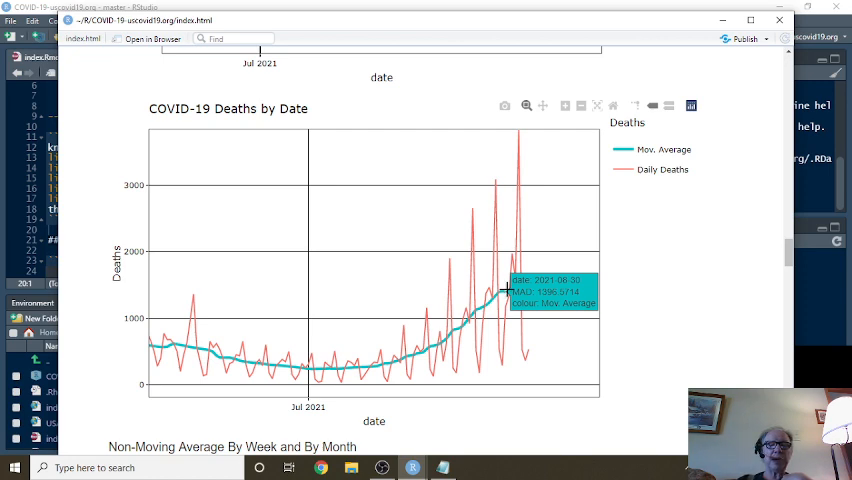
Scroll through Weekly new_cases to the Weekly new_deaths bar chart
scroll("down", 3)
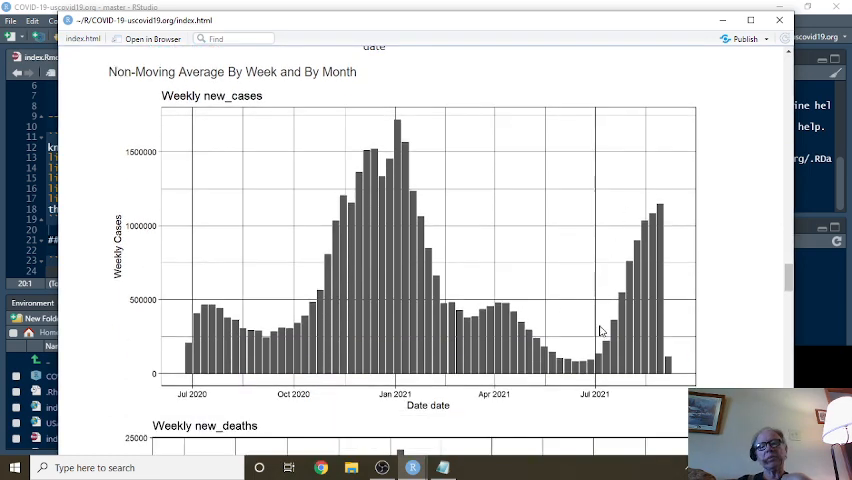
mouse_move(410, 138)
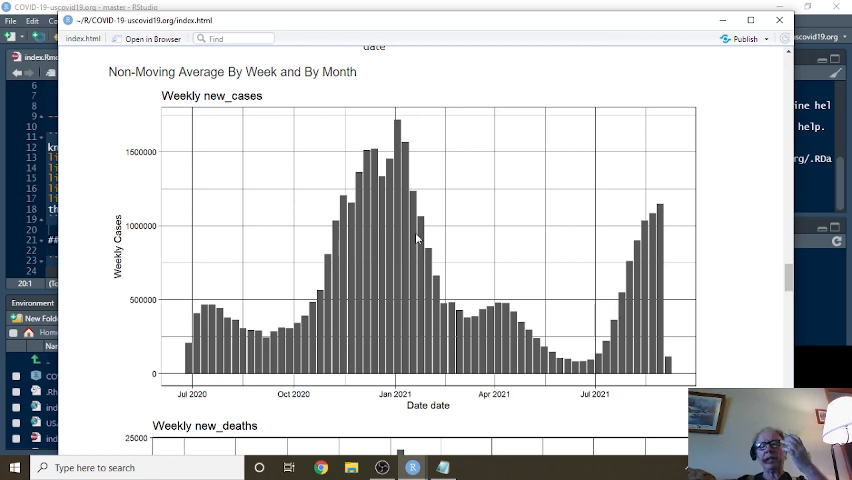
mouse_move(426, 246)
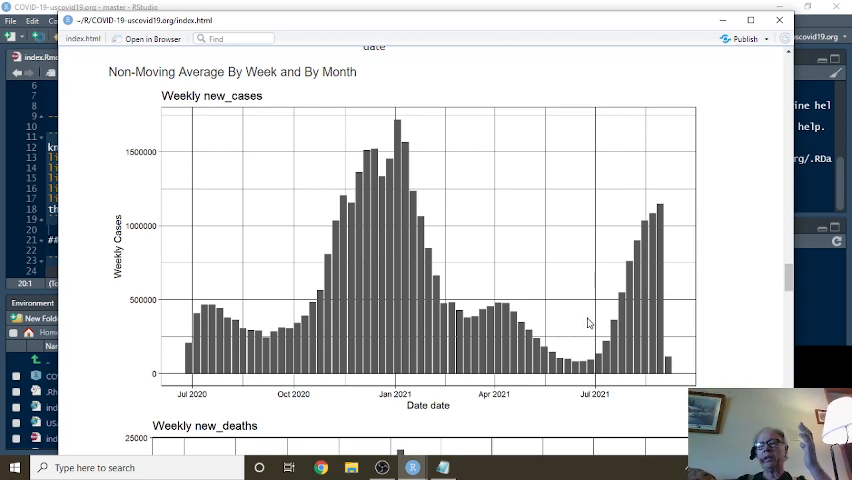
scroll("down", 3)
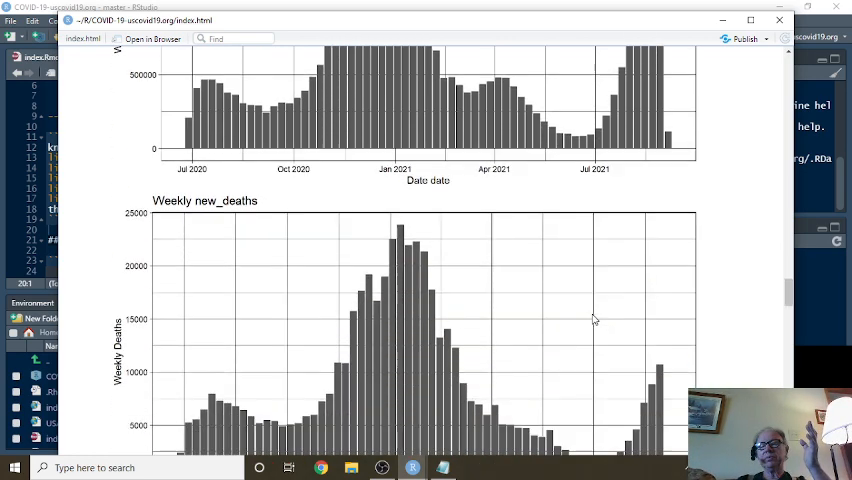
scroll("down", 3)
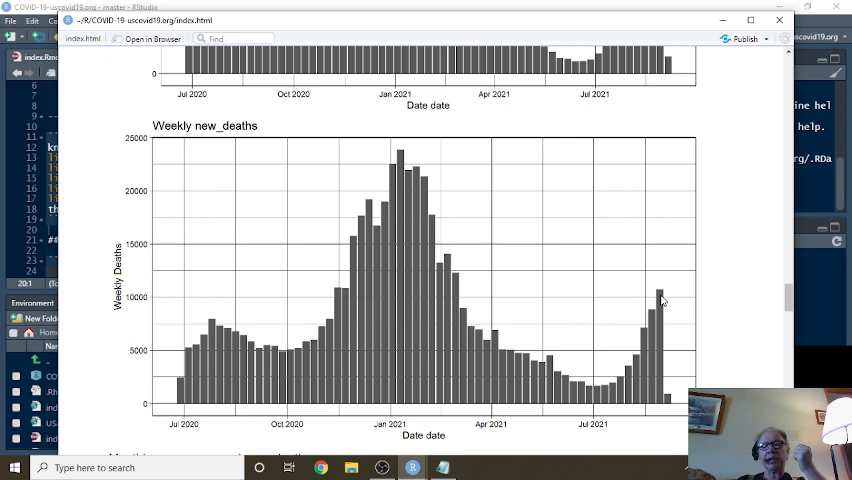
mouse_move(698, 290)
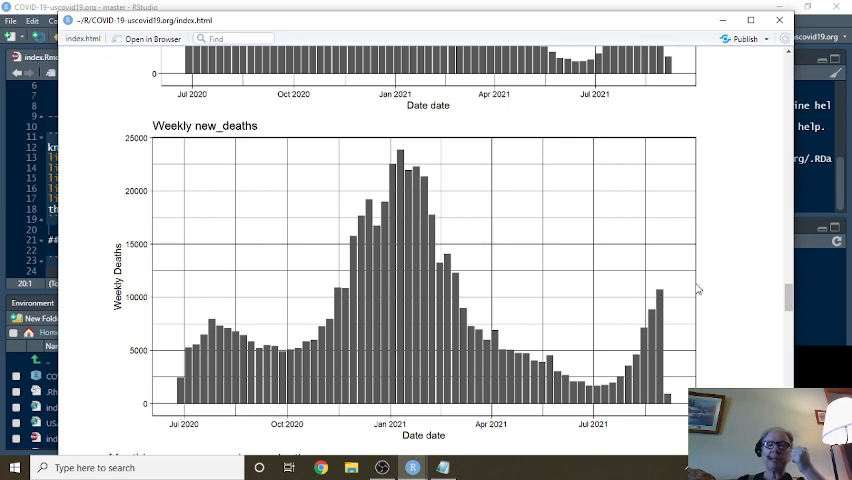
Scroll through Monthly new_cases to the Monthly new_deaths bar chart
scroll("down", 3)
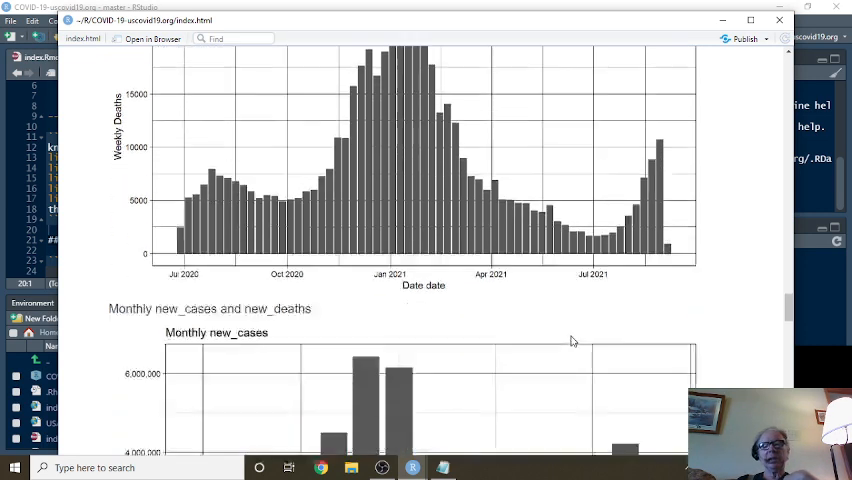
scroll("down", 3)
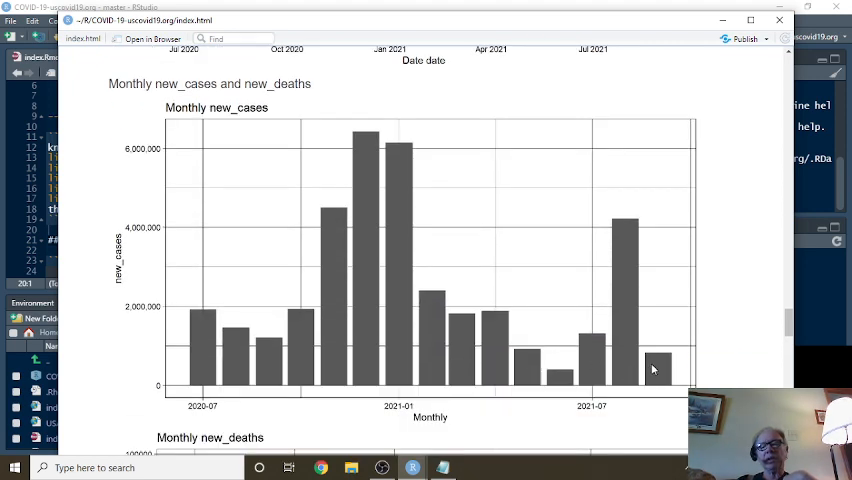
mouse_move(627, 266)
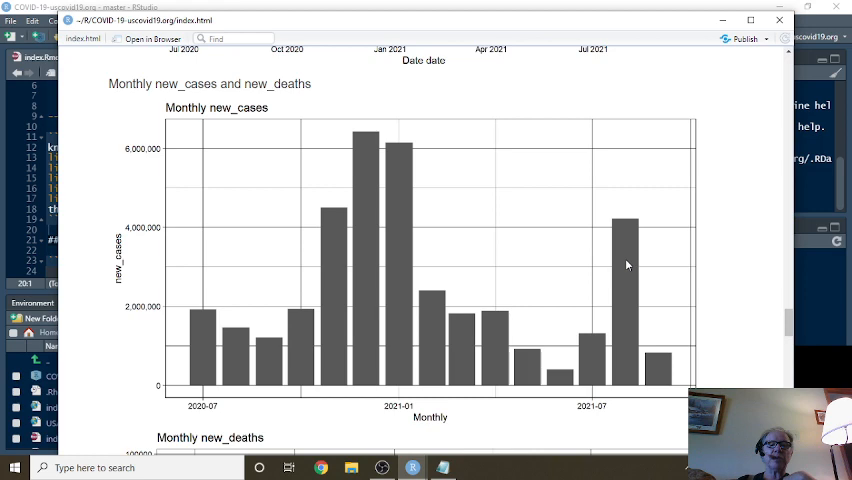
scroll("down", 3)
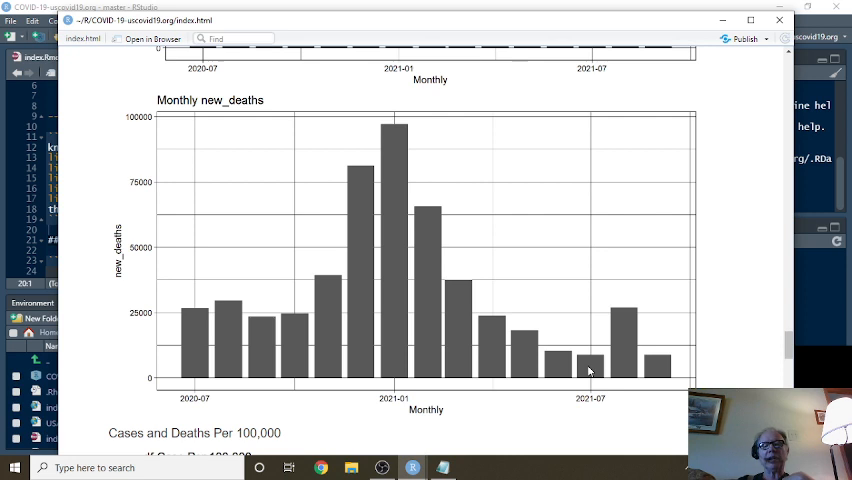
mouse_move(628, 347)
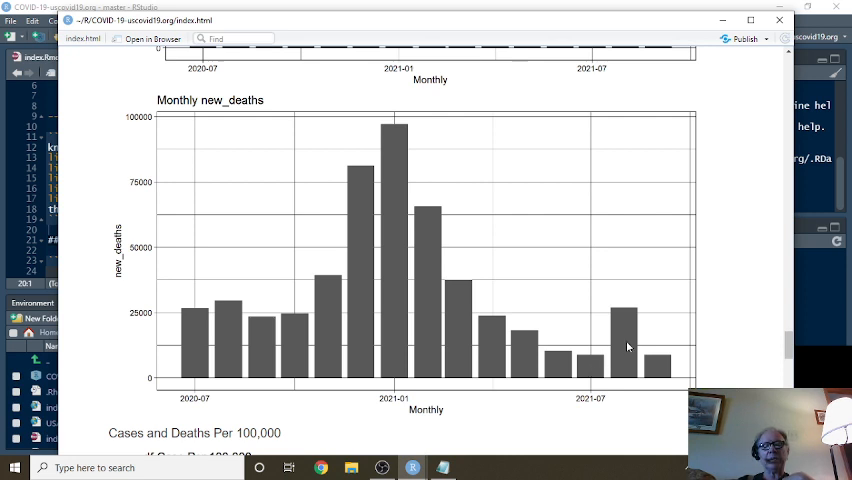
Scroll through df Case Per 100,000 to the df Deaths Per 100,000 chart
scroll("down", 3)
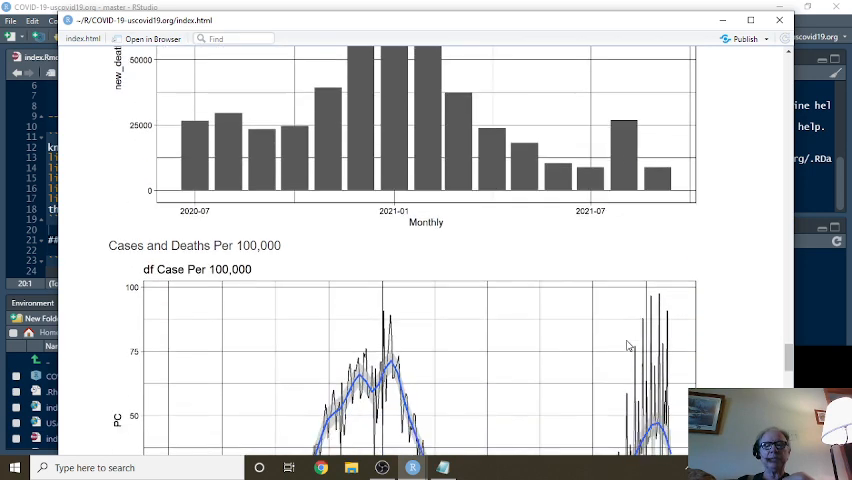
scroll("down", 3)
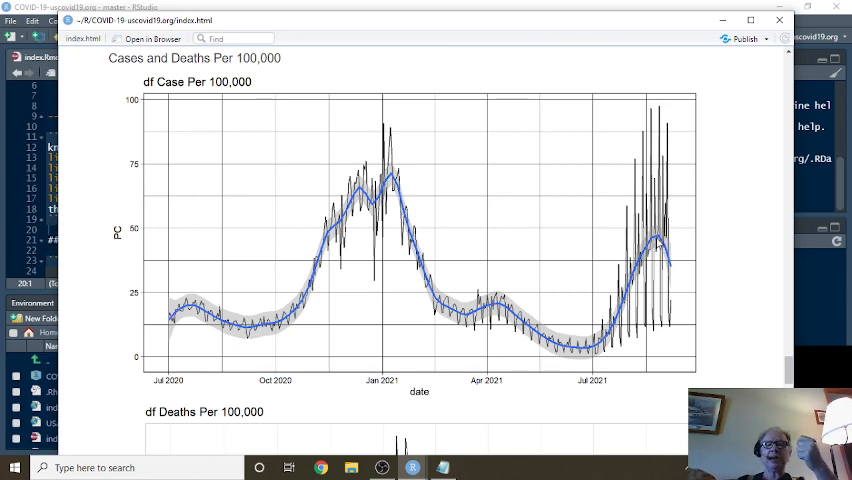
mouse_move(670, 266)
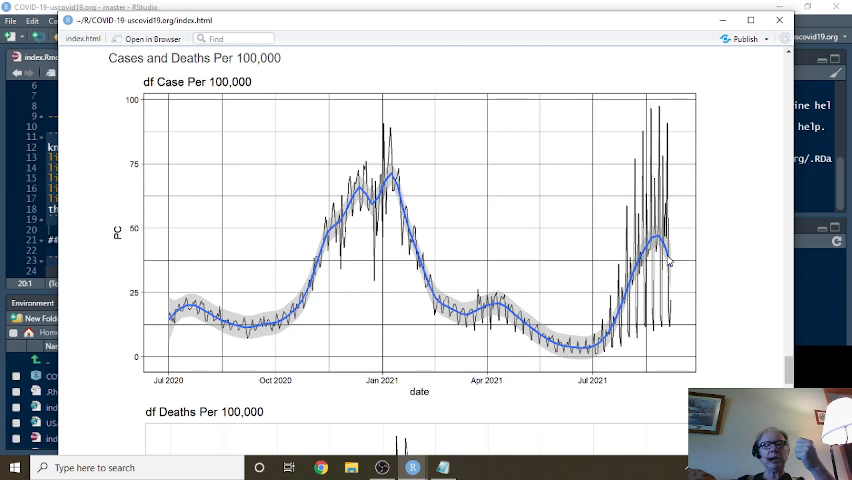
mouse_move(670, 260)
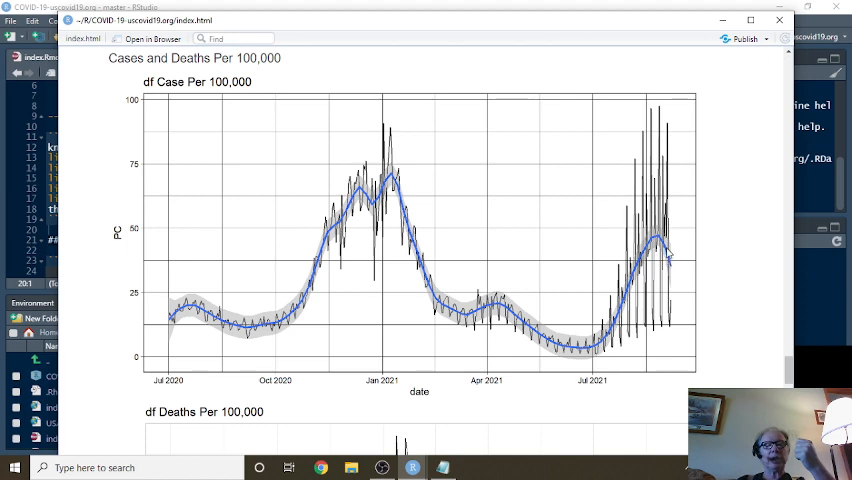
scroll("down", 3)
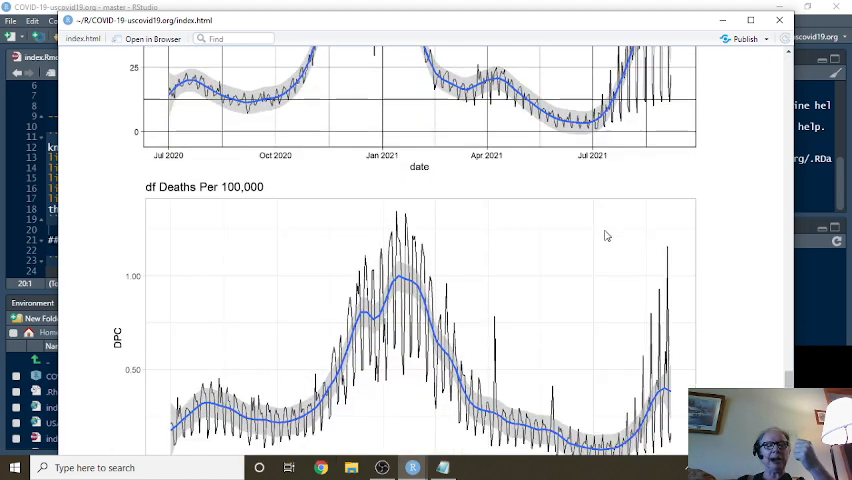
scroll("down", 3)
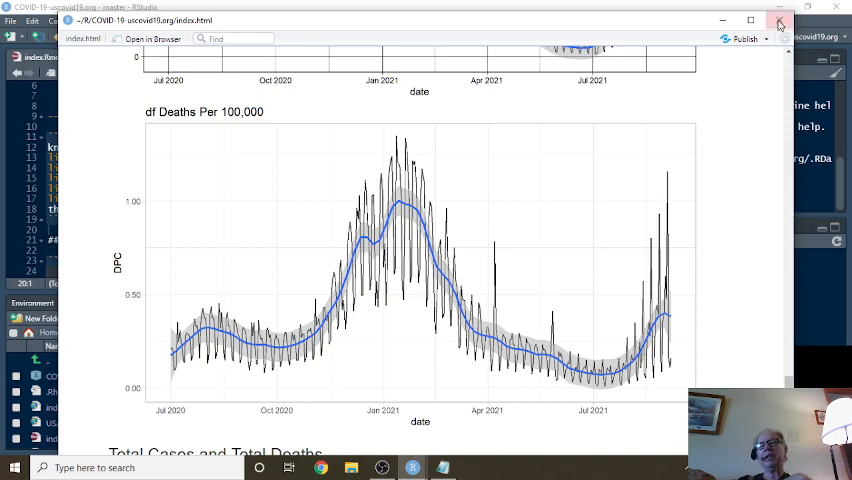
Close the knitted index.html viewer, then close the Notepad scratch notes without saving
left_click(776, 22)
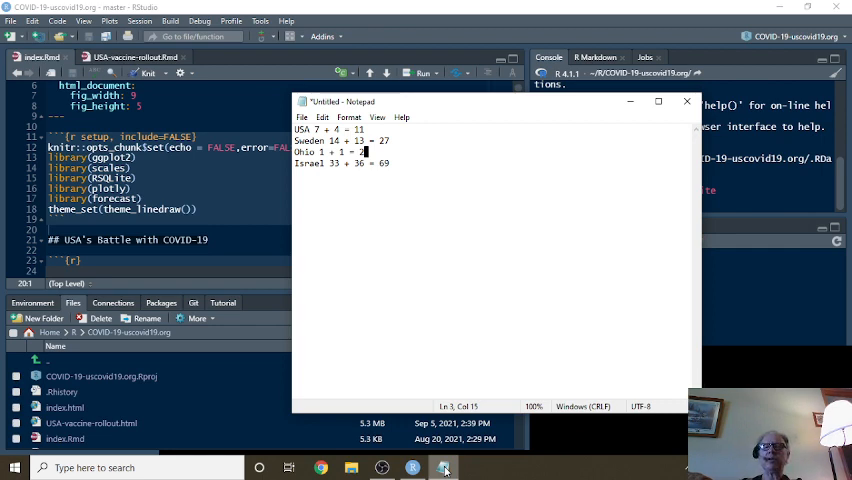
left_click(686, 101)
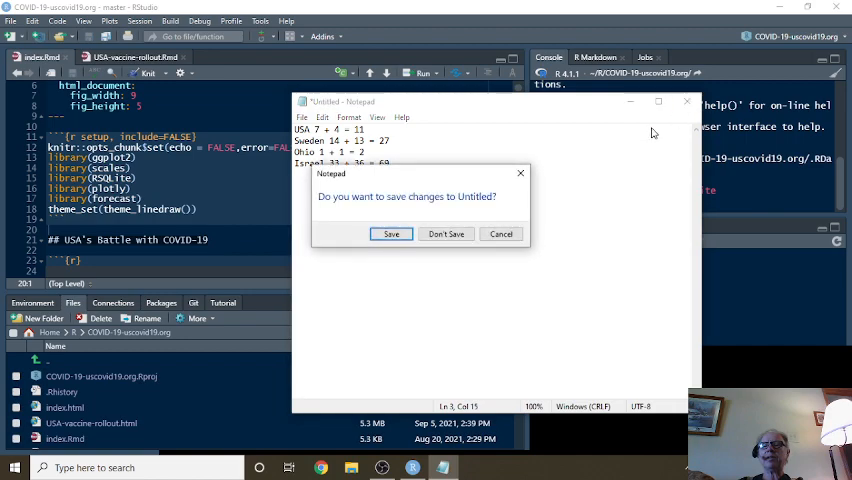
left_click(446, 233)
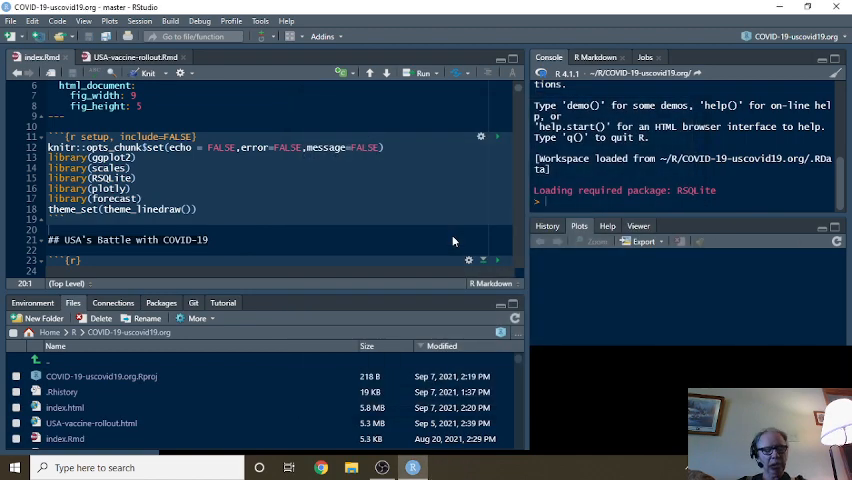